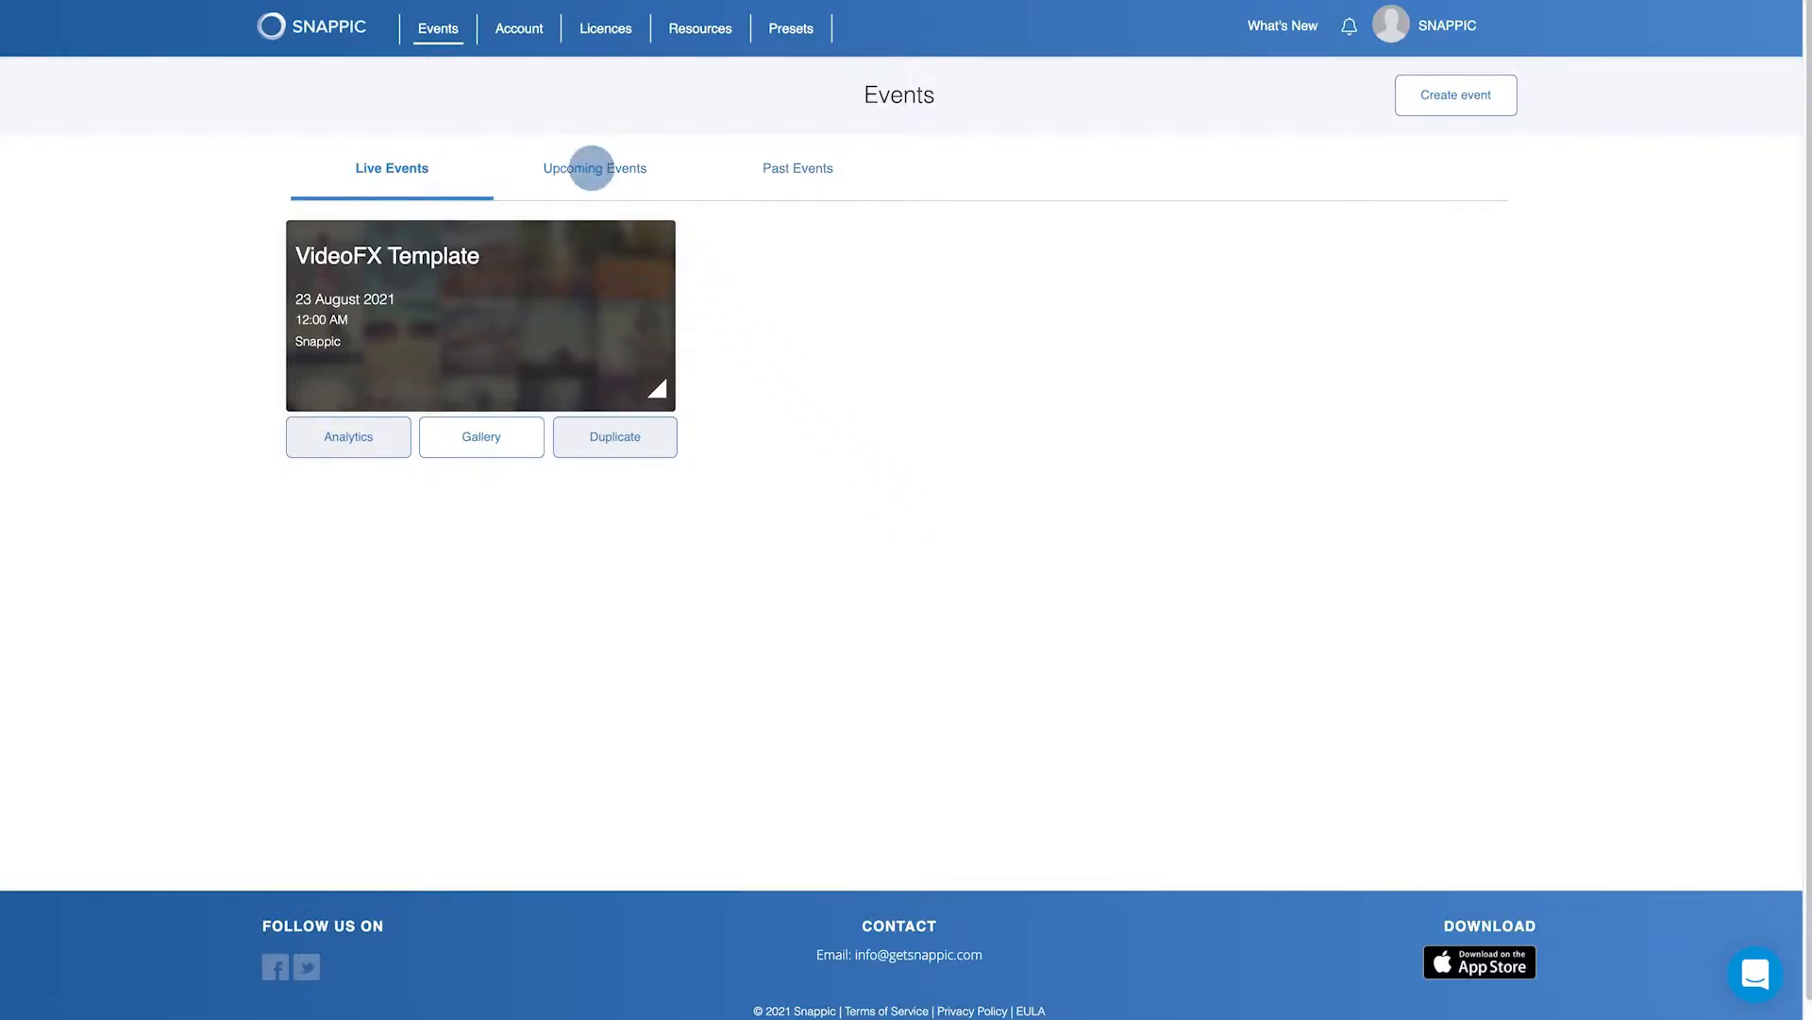
Go to Upcoming Events and open the Testing An Event dashboard
click(593, 168)
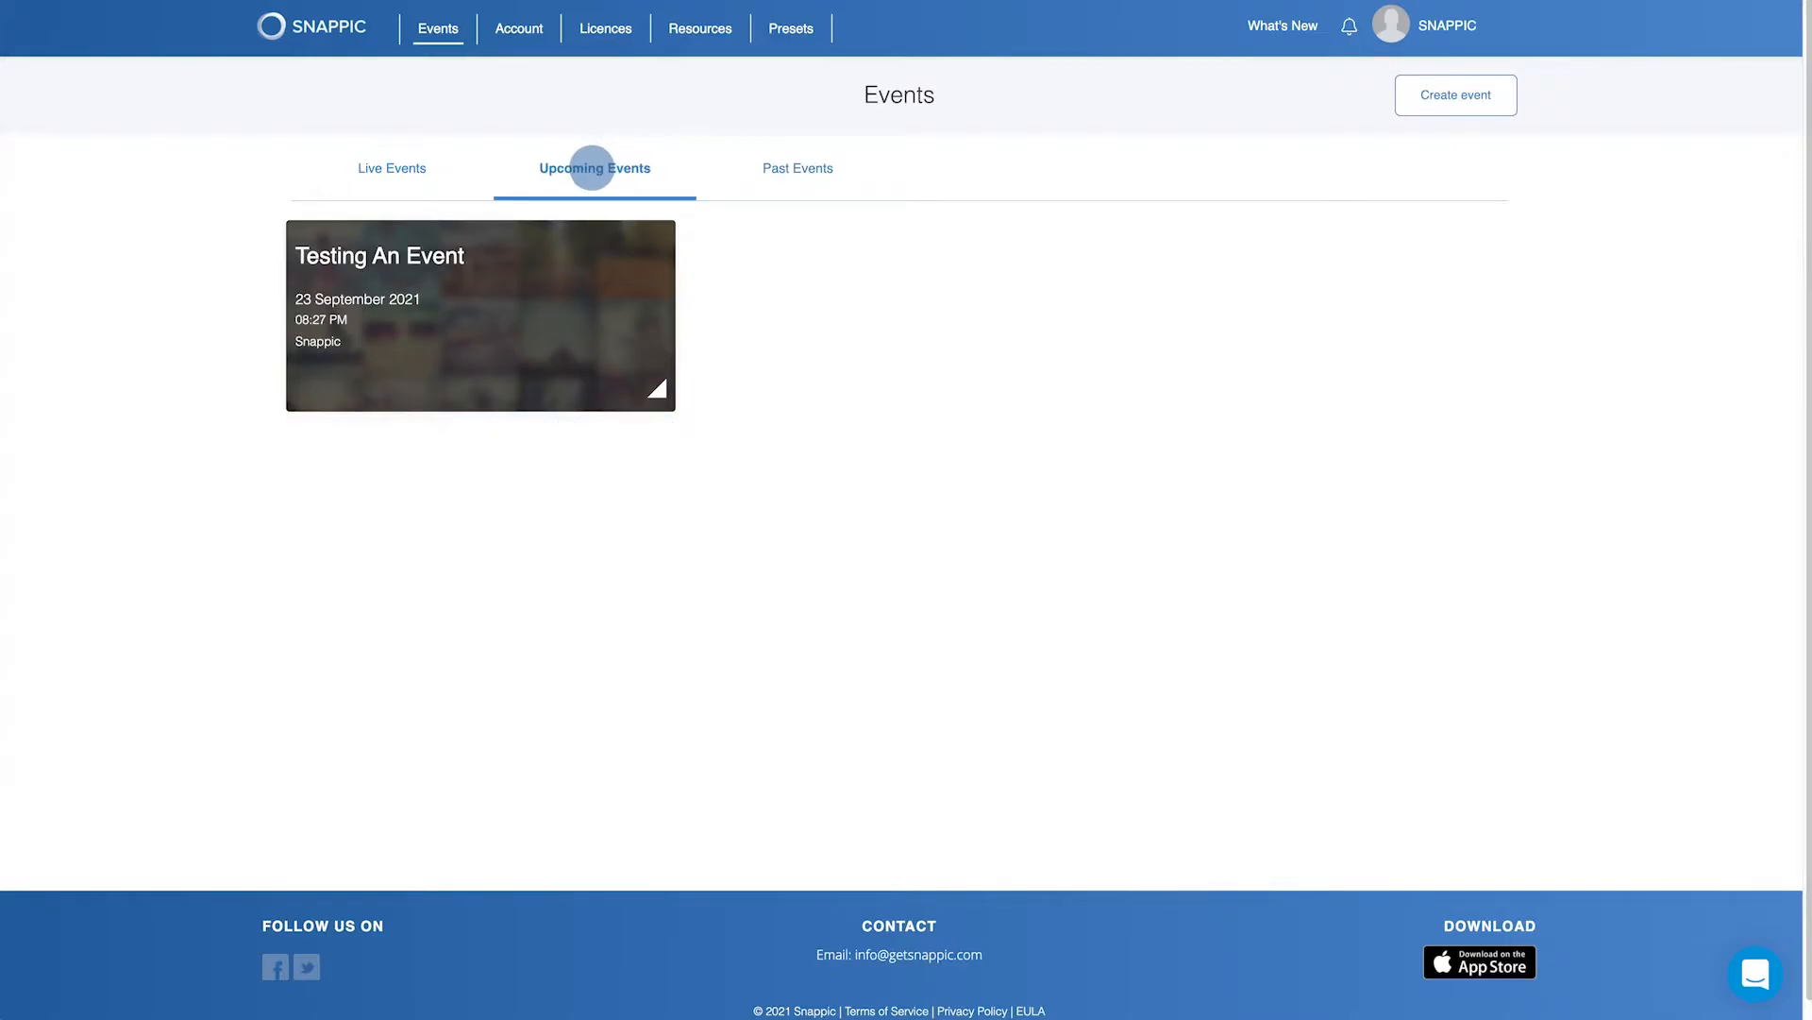
click(482, 315)
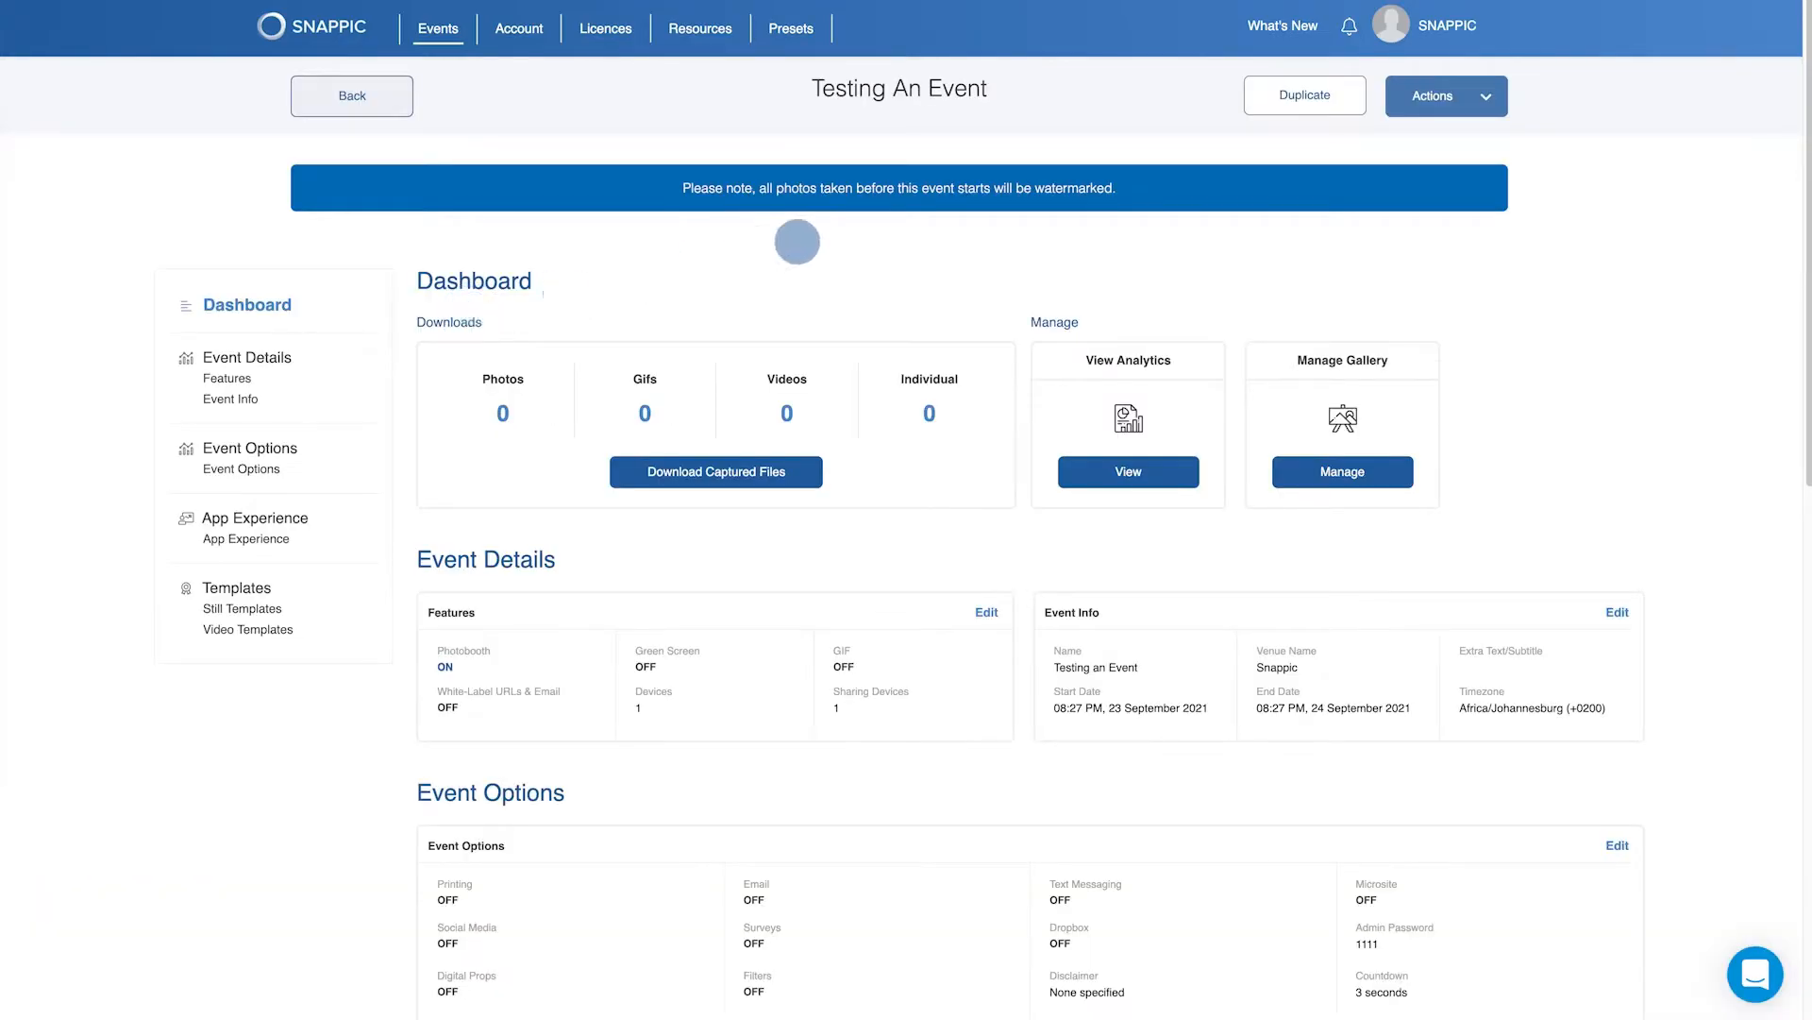
Enable Test Mode for the event from the Actions menu
click(1447, 94)
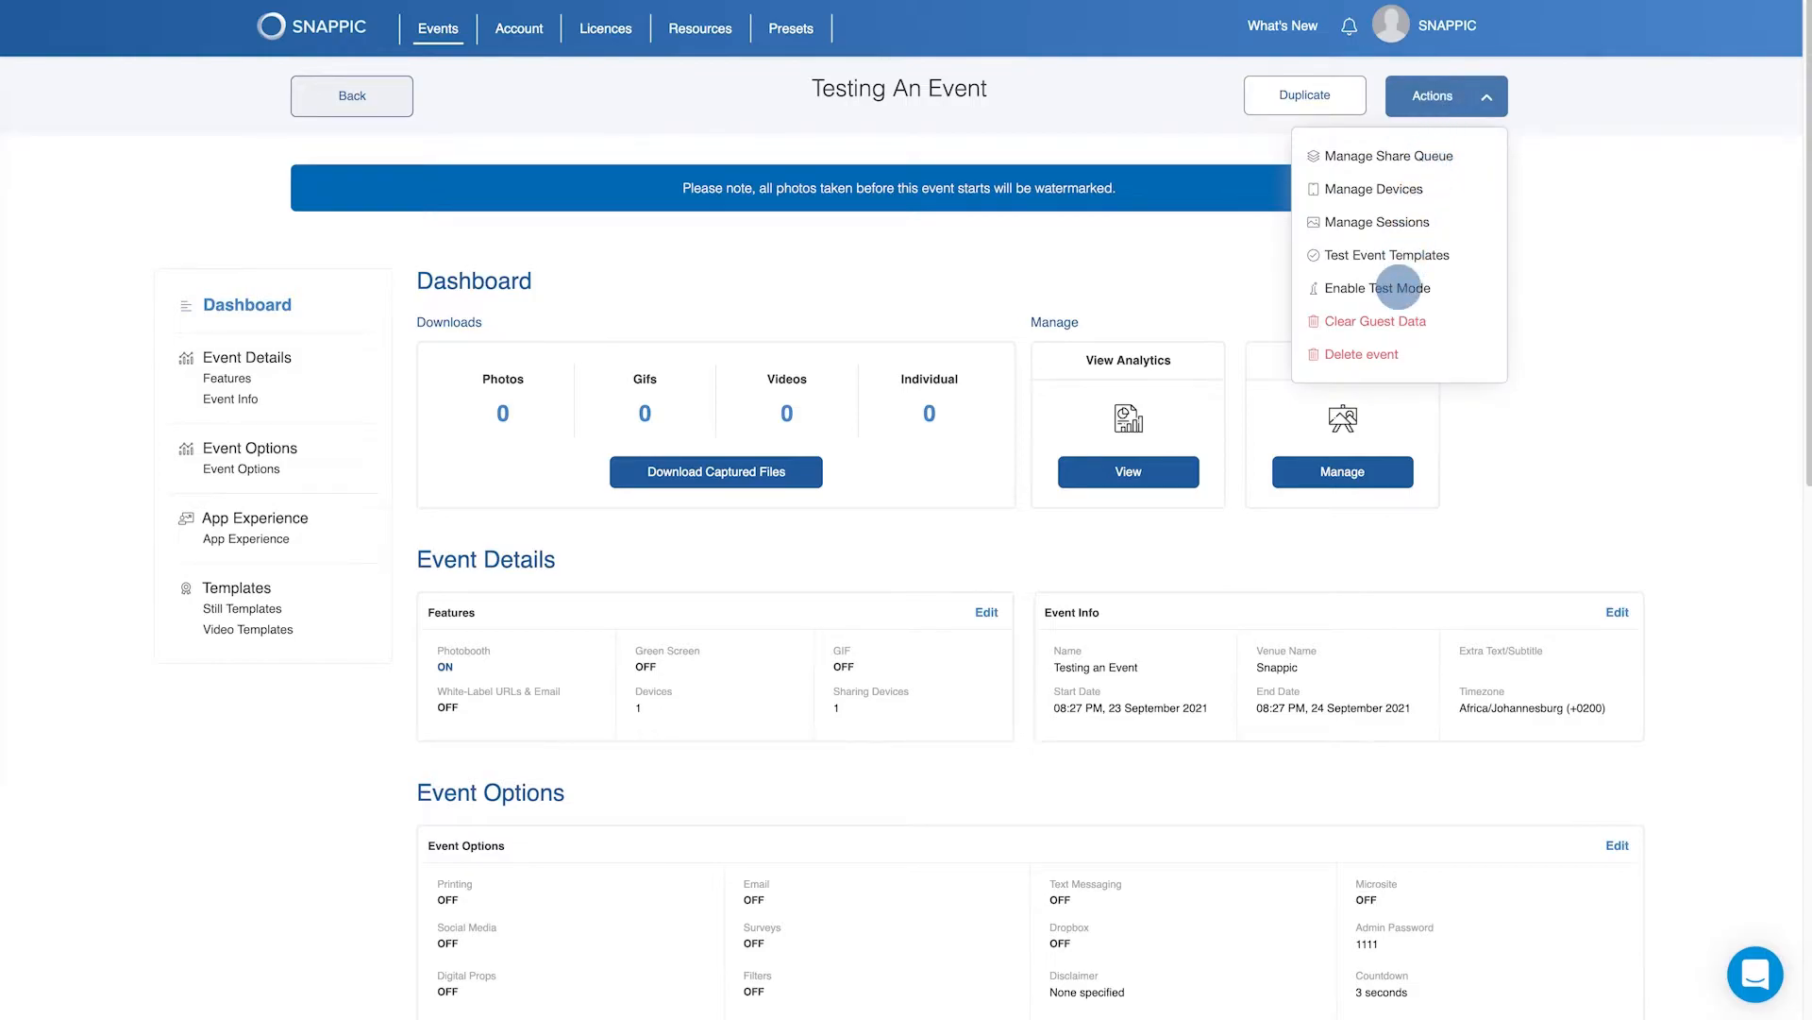
click(1378, 287)
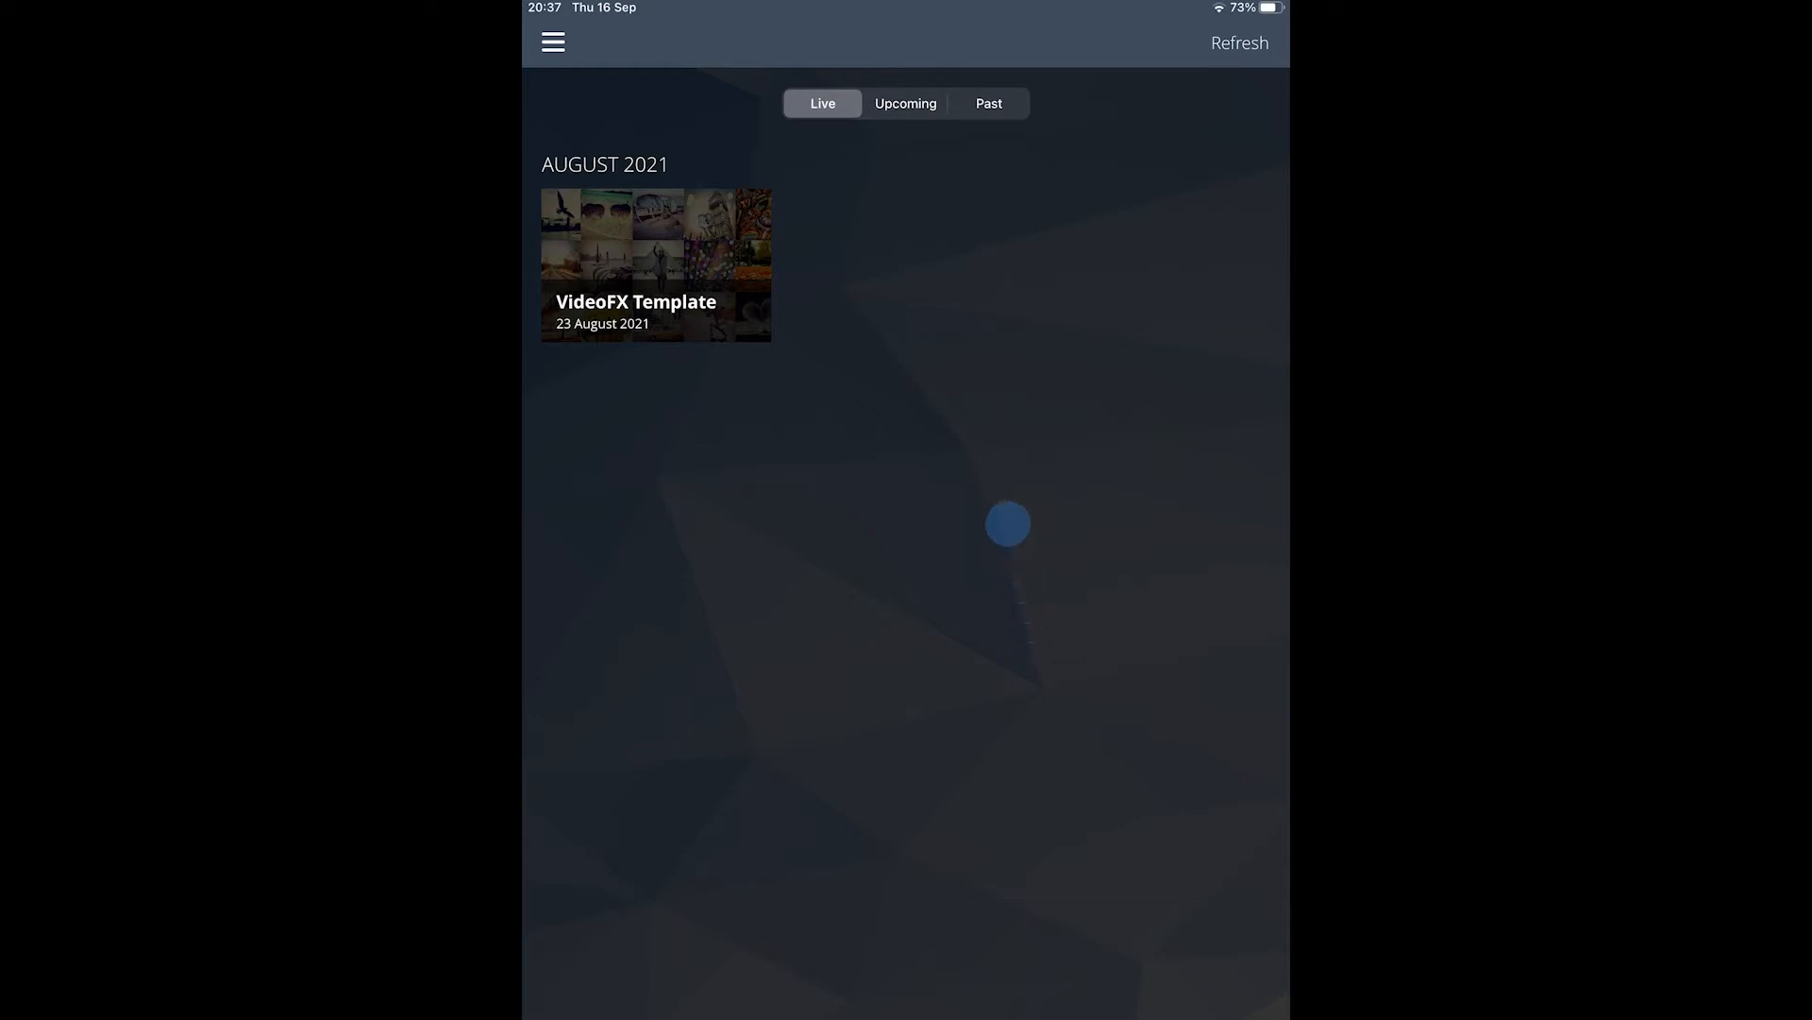
View the event on the iPad, disable Test Mode on the web, and refresh the iPad to clear the warning
click(655, 269)
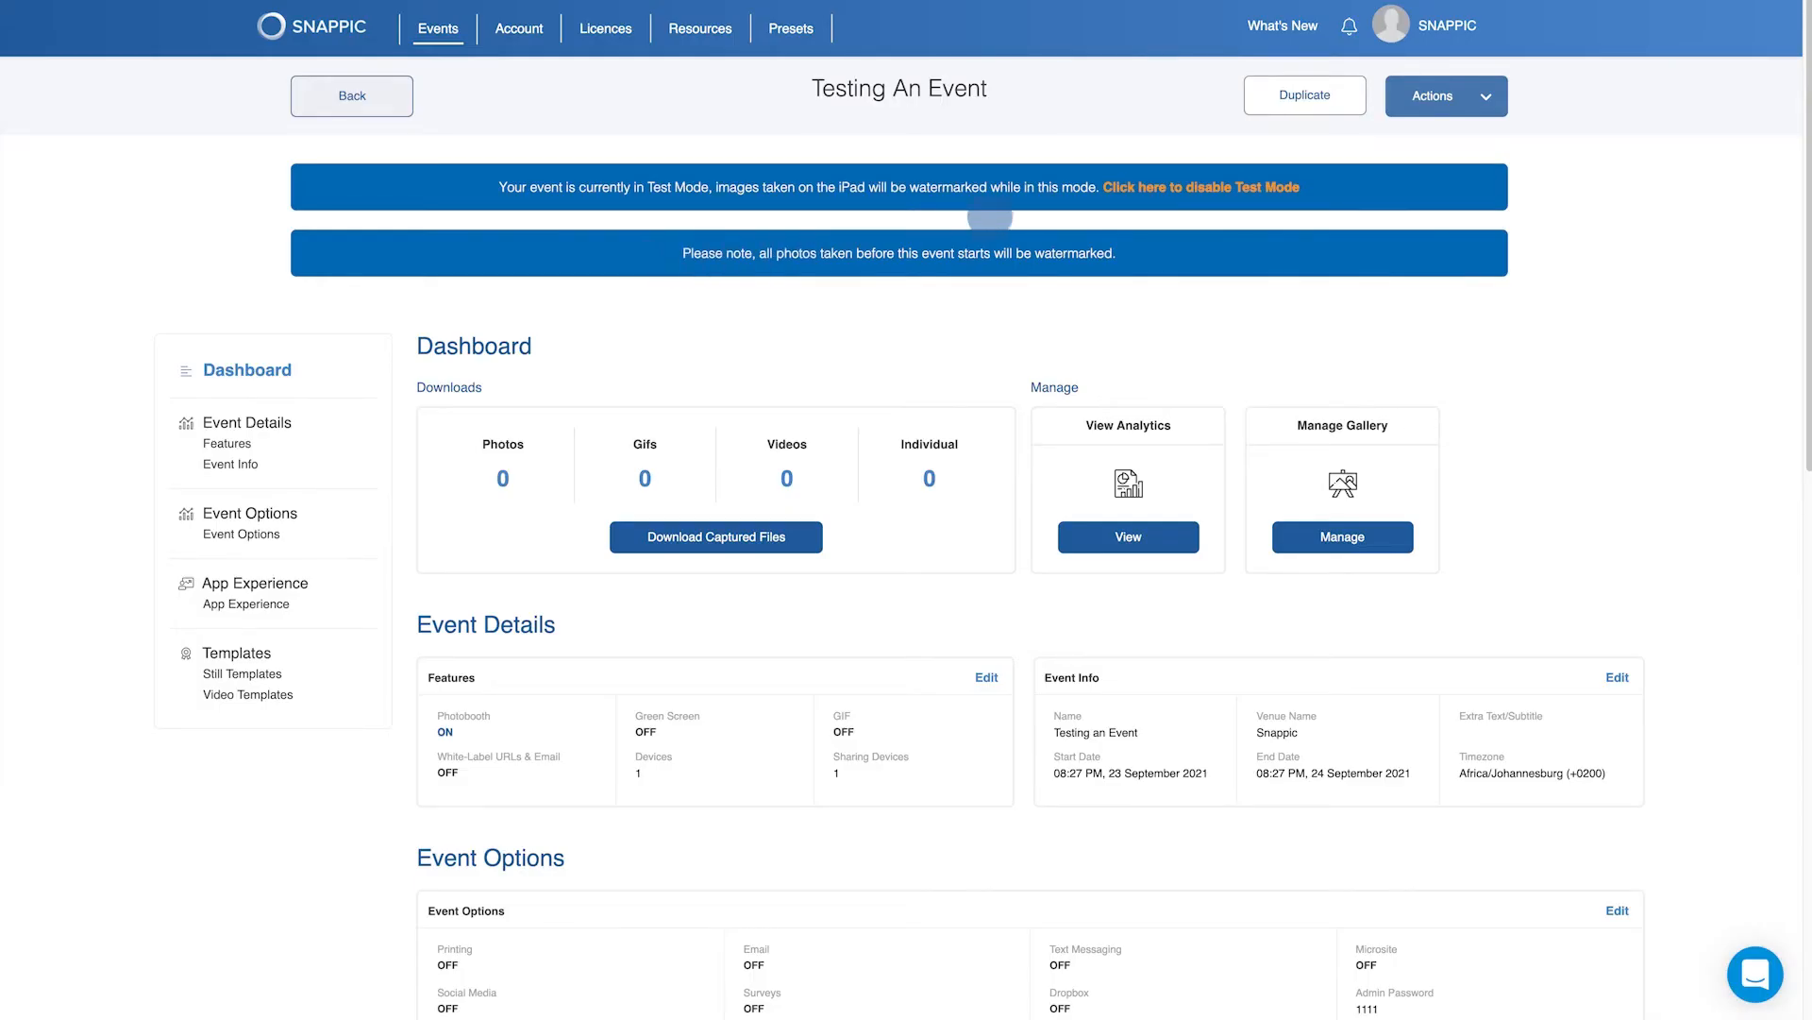
click(1203, 185)
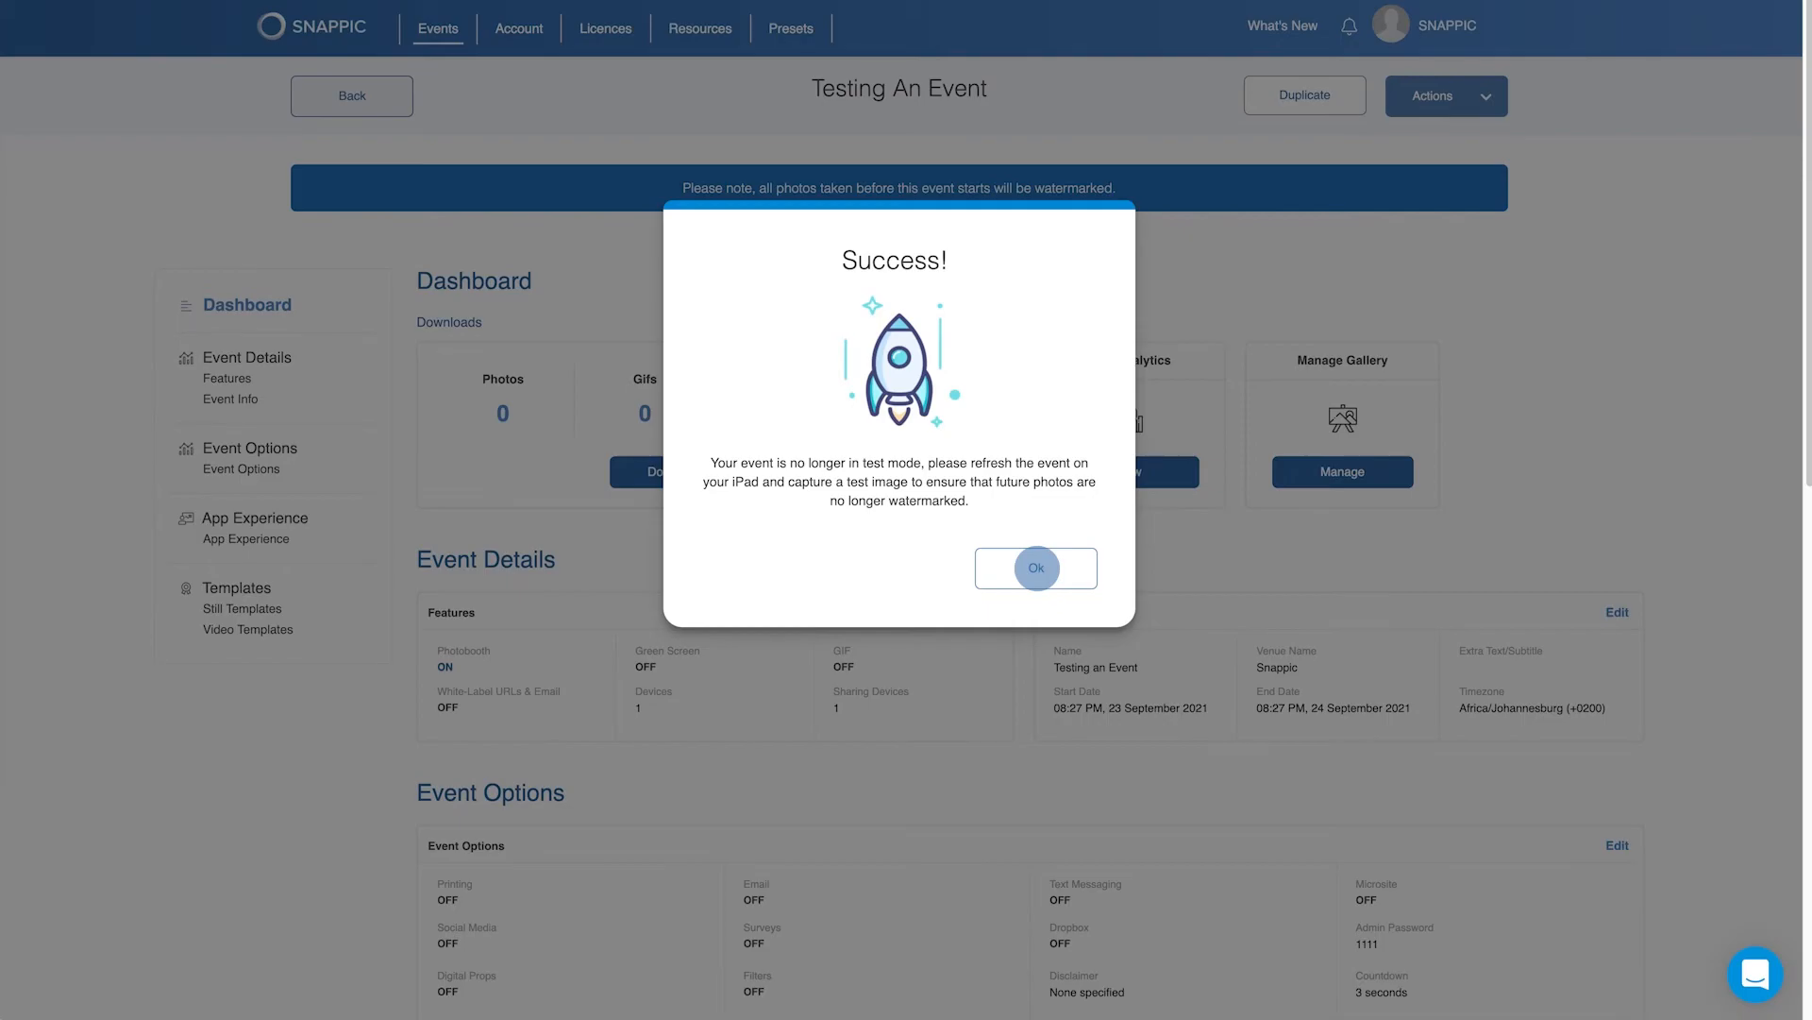
click(1035, 568)
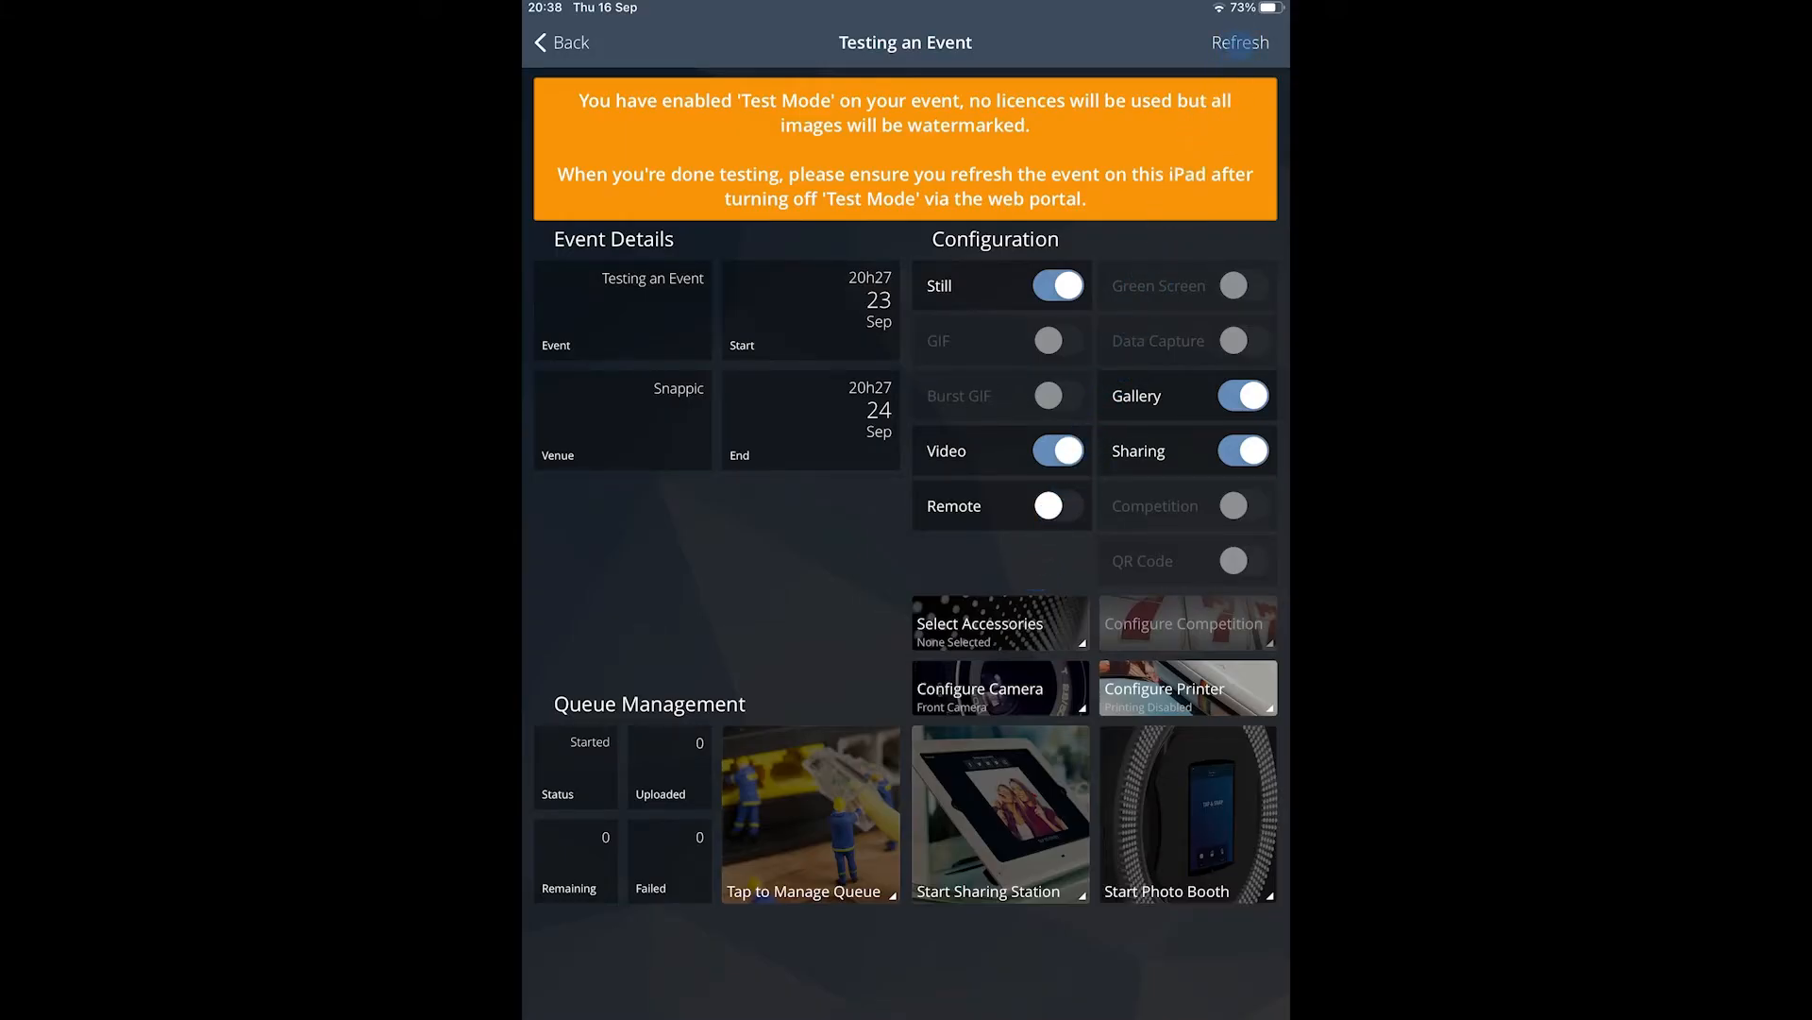
click(1241, 42)
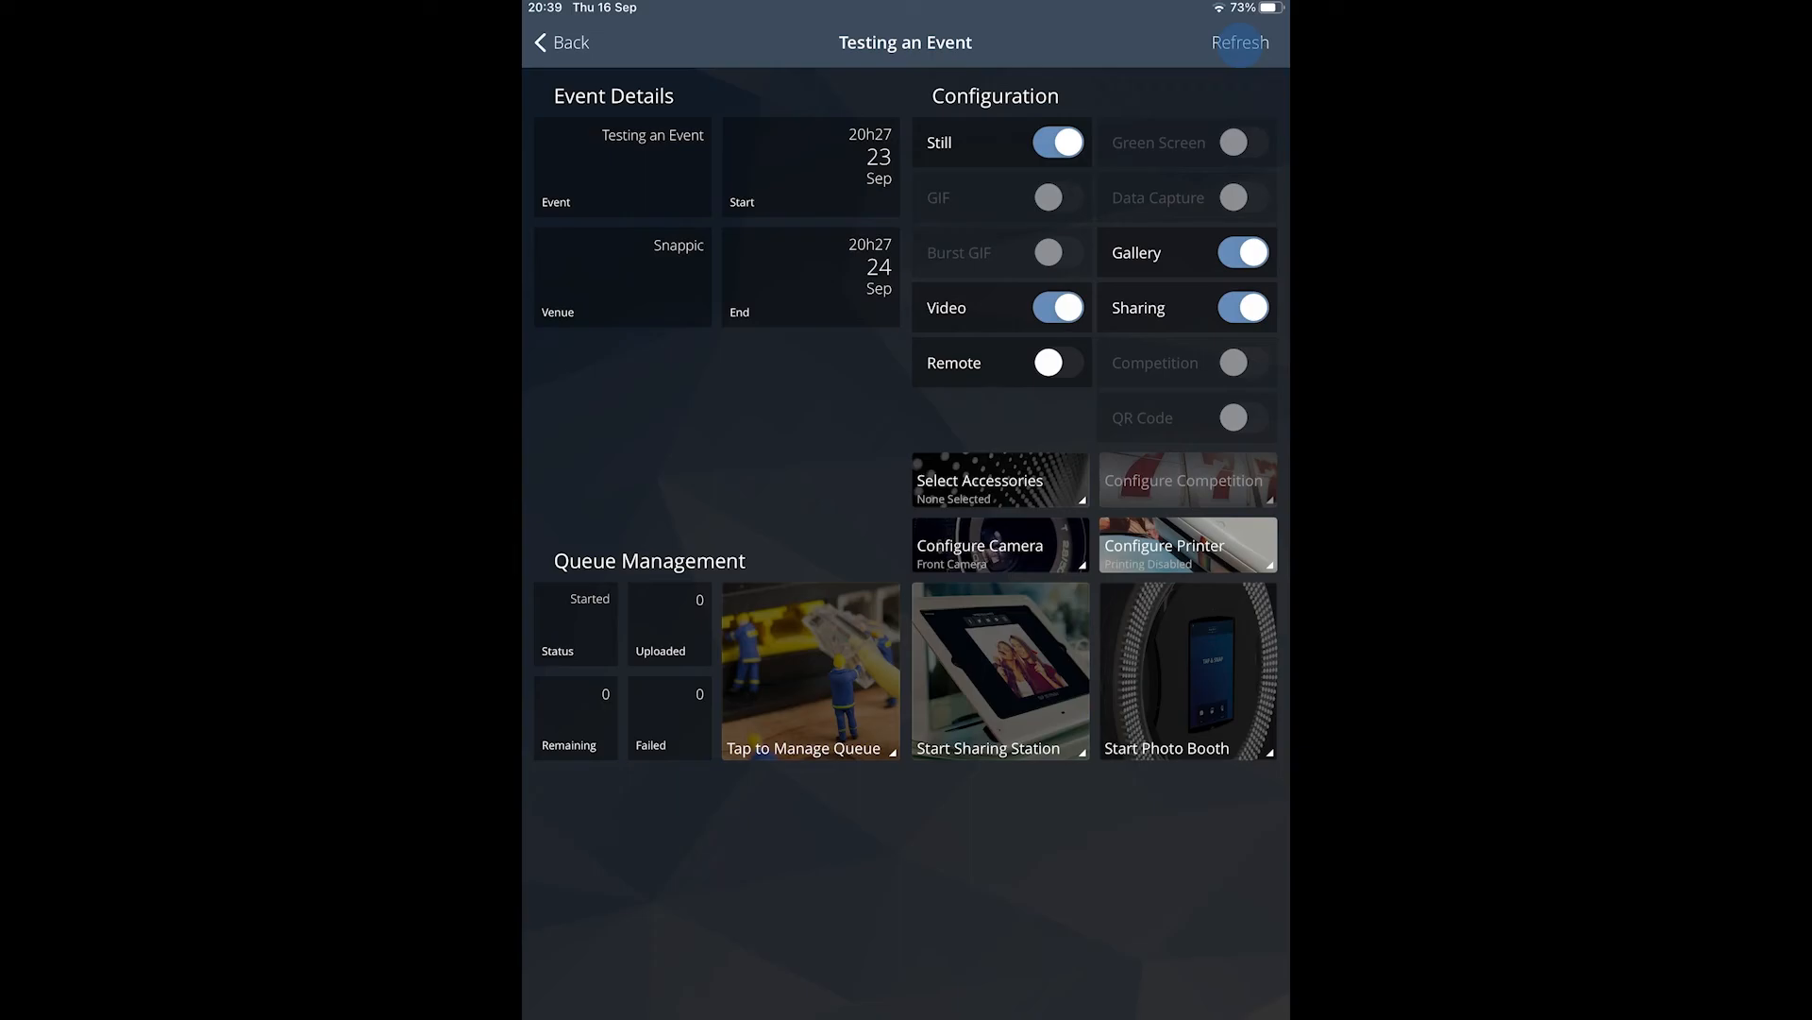